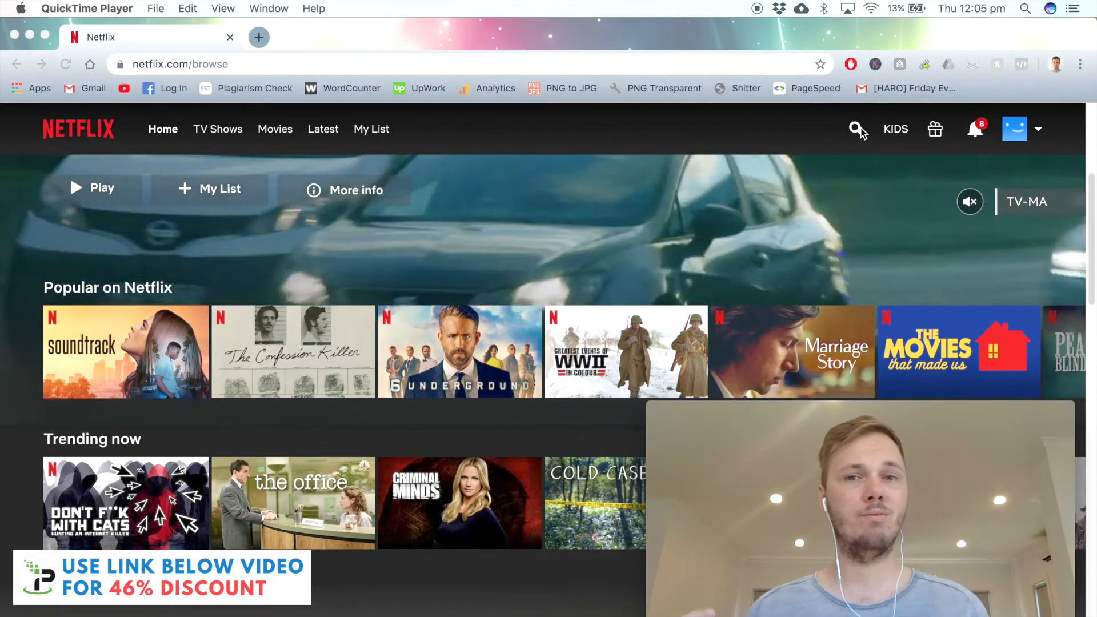
Search Netflix for 'marvel', then clear it and search for 'friends'.
click(856, 129)
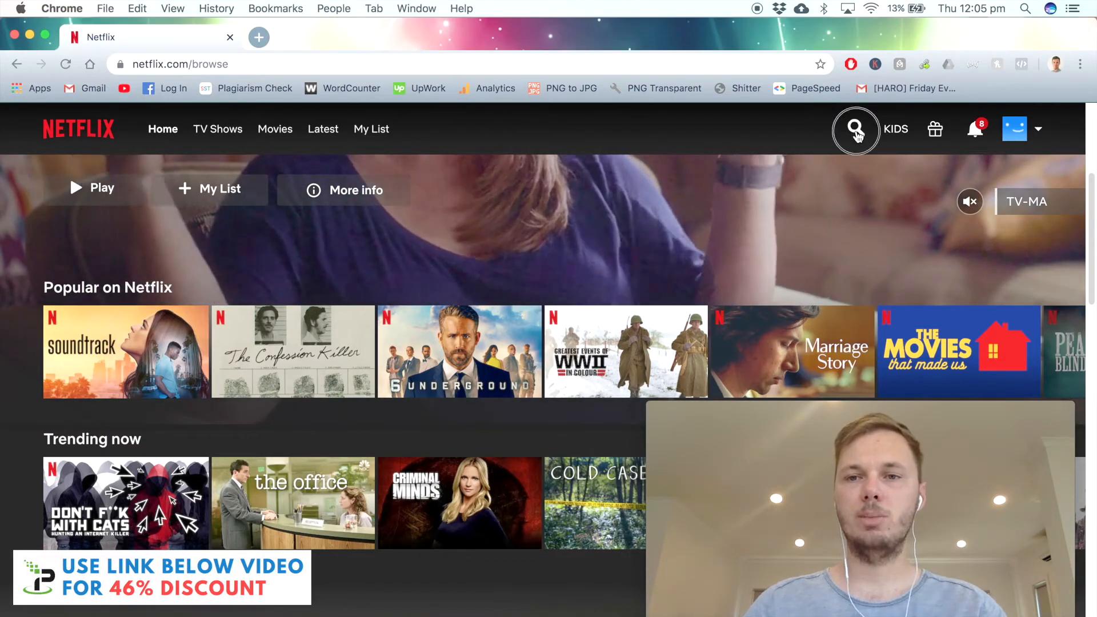
text(marvel)
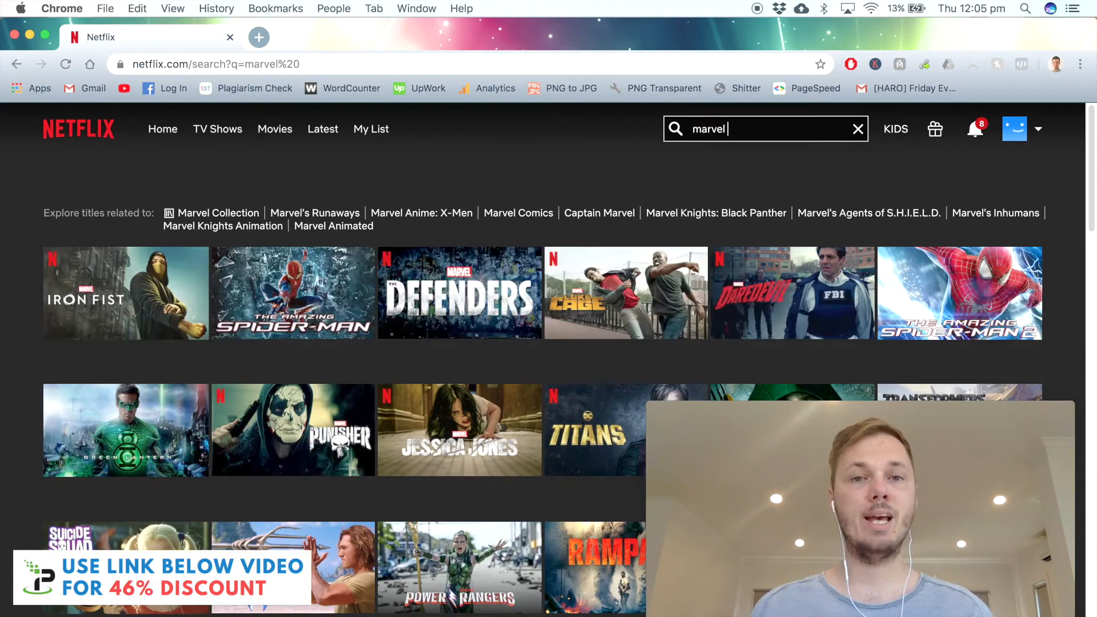
click(856, 128)
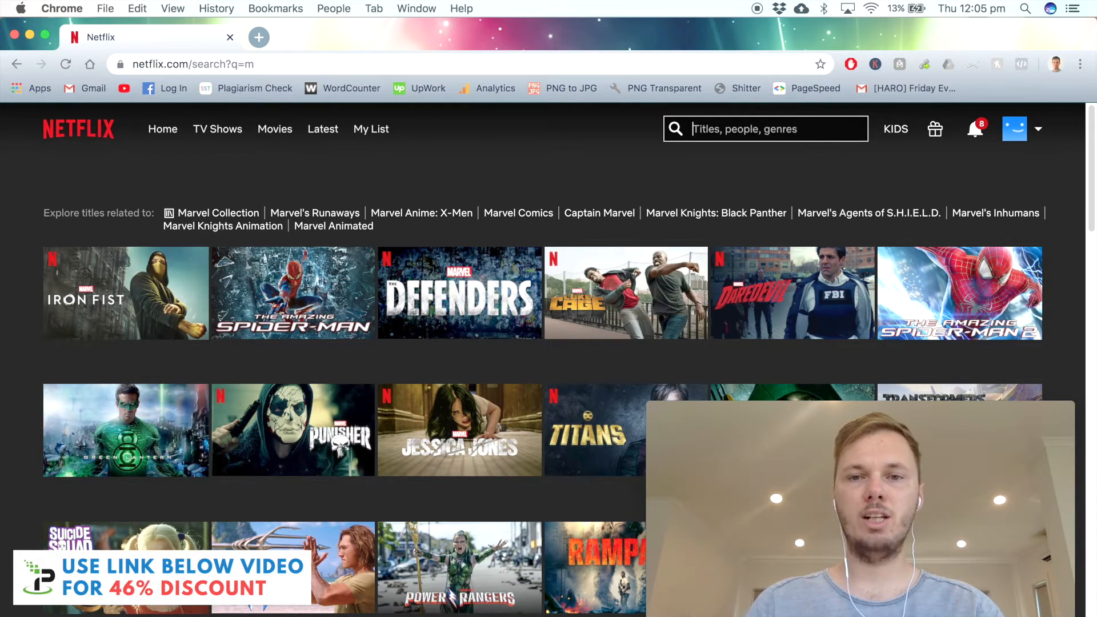
text(frien)
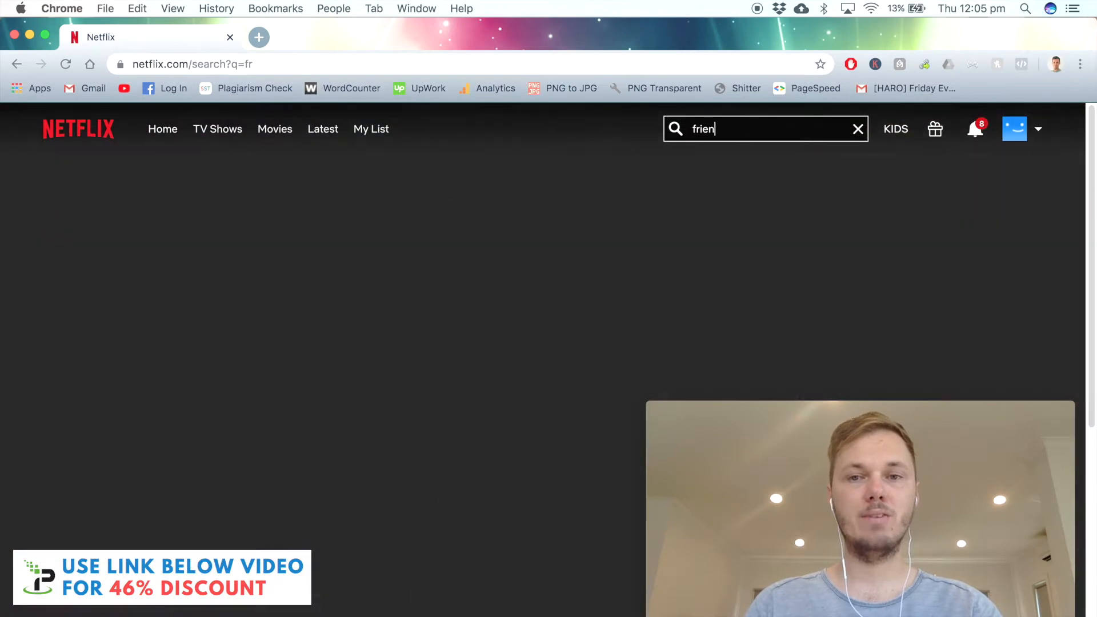
text(ds)
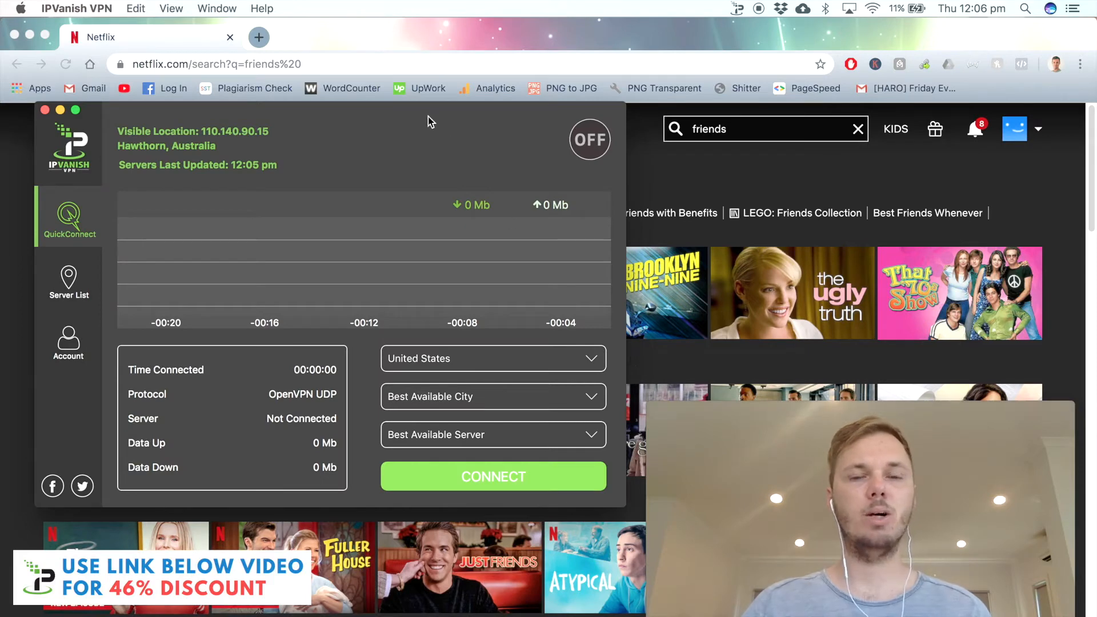
mouse_move(430, 170)
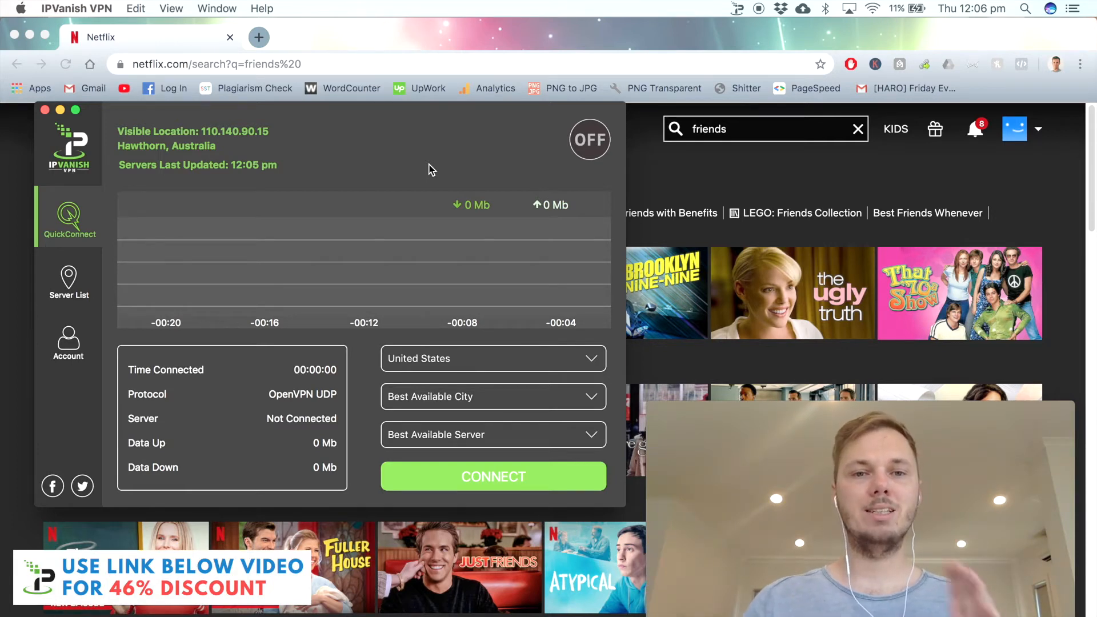
mouse_move(401, 131)
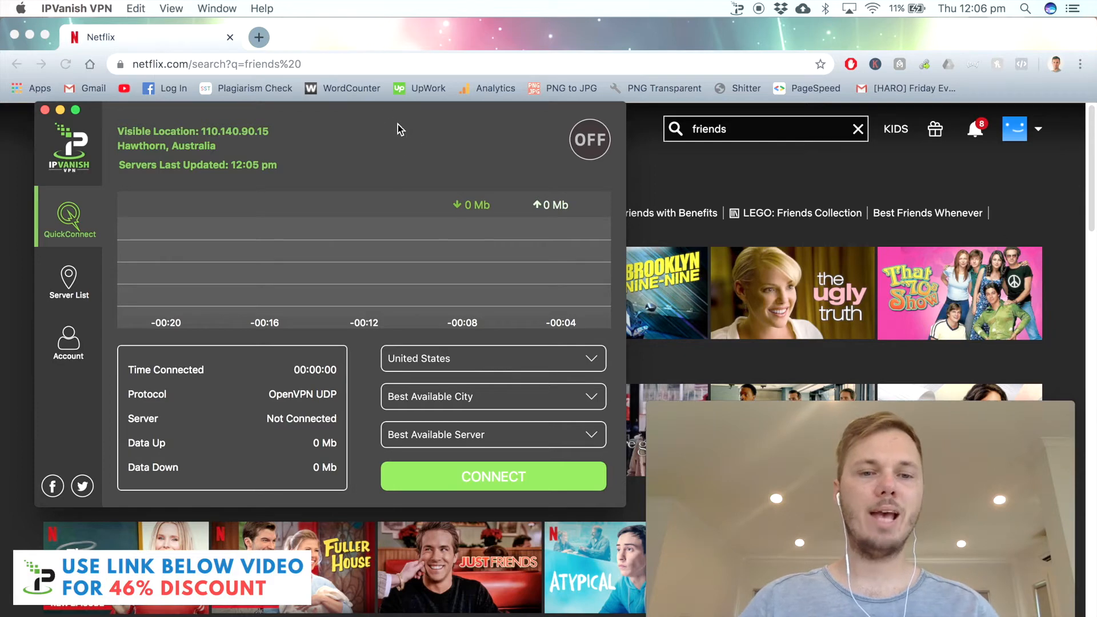
mouse_move(479, 358)
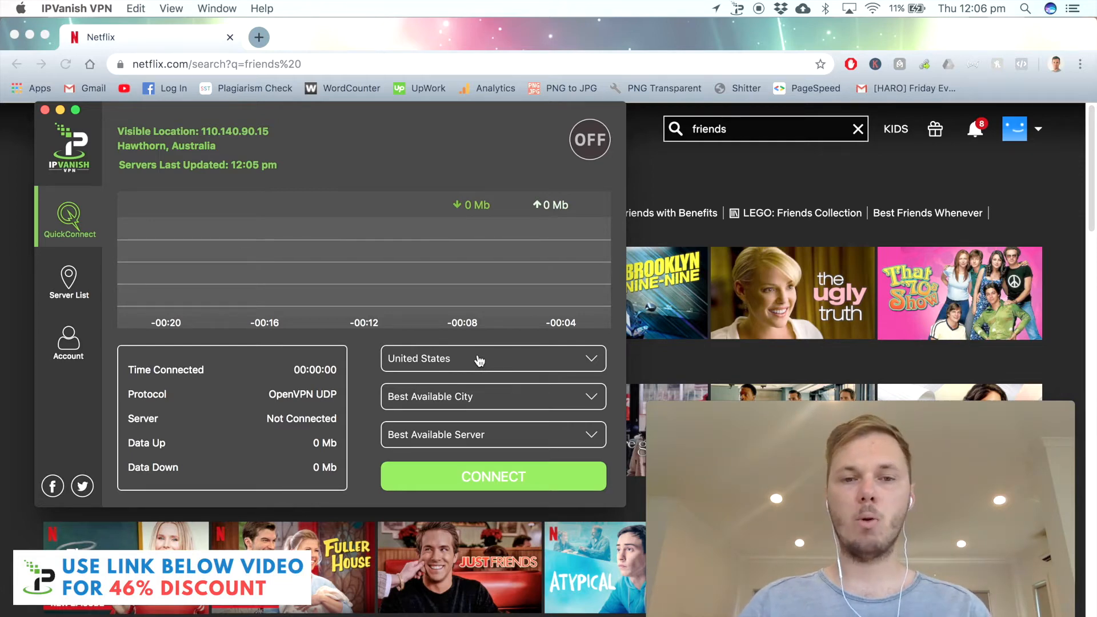
mouse_move(427, 401)
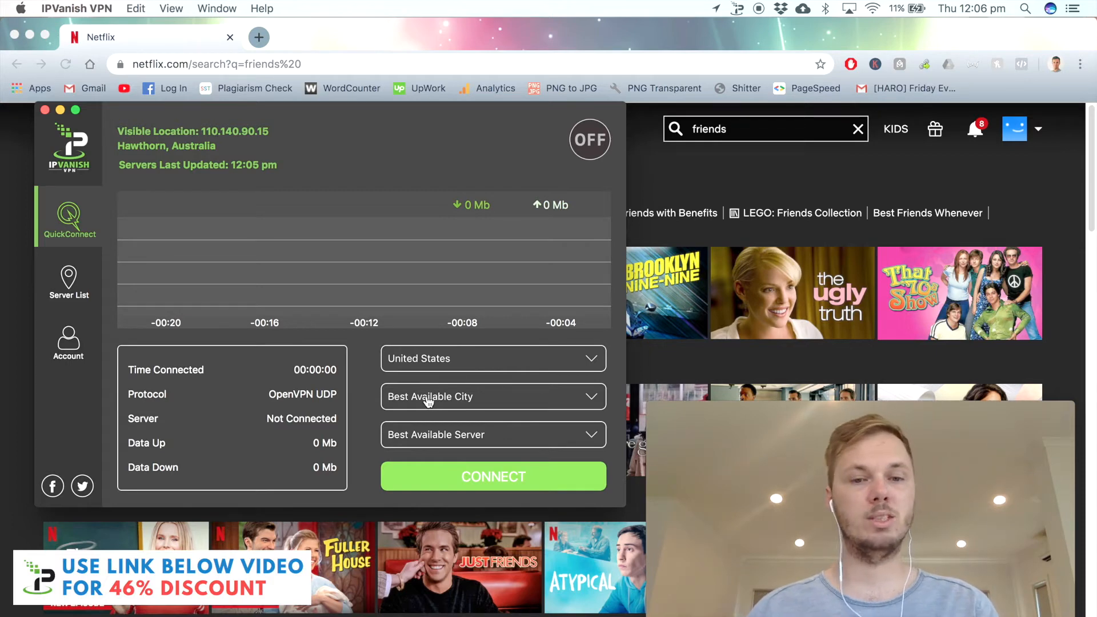
mouse_move(426, 446)
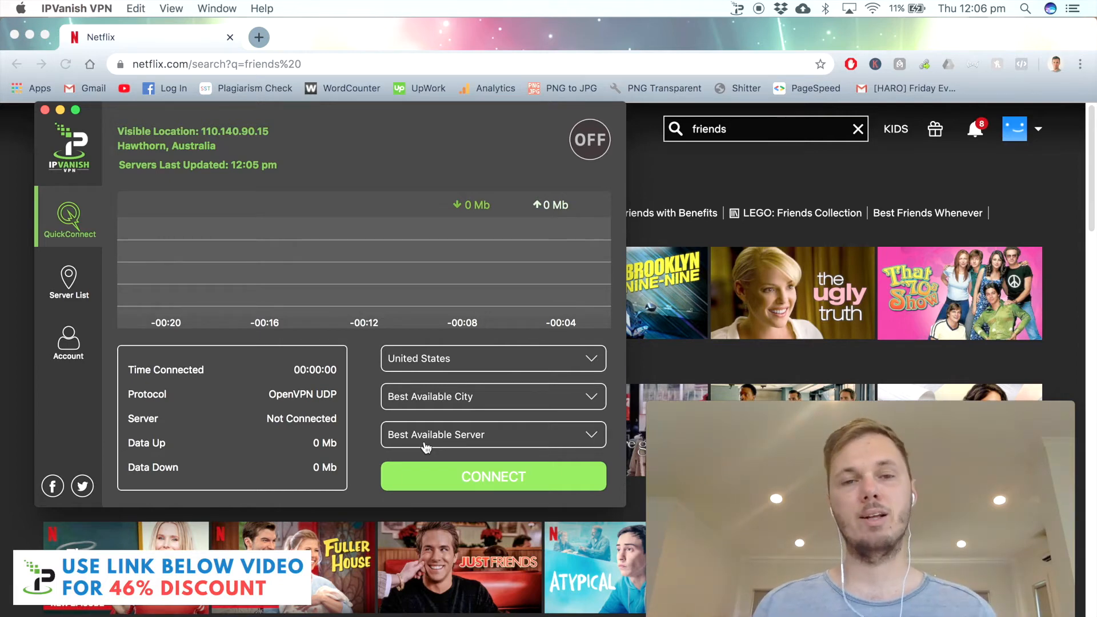
mouse_move(452, 485)
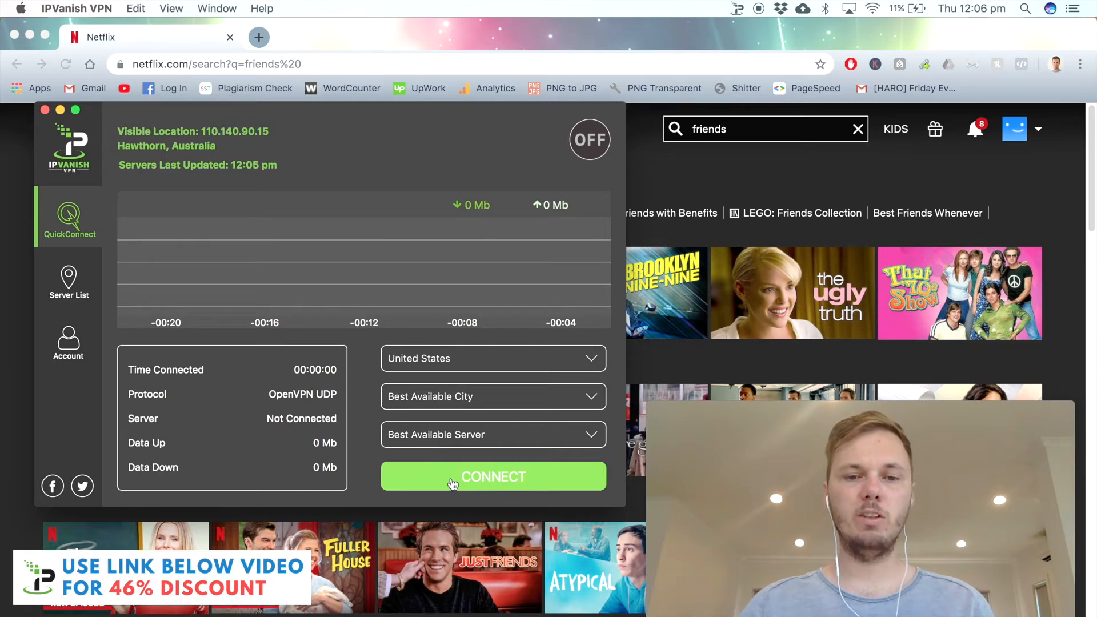
Connect IPVanish to a San Jose US server and dismiss the VPN window.
click(493, 476)
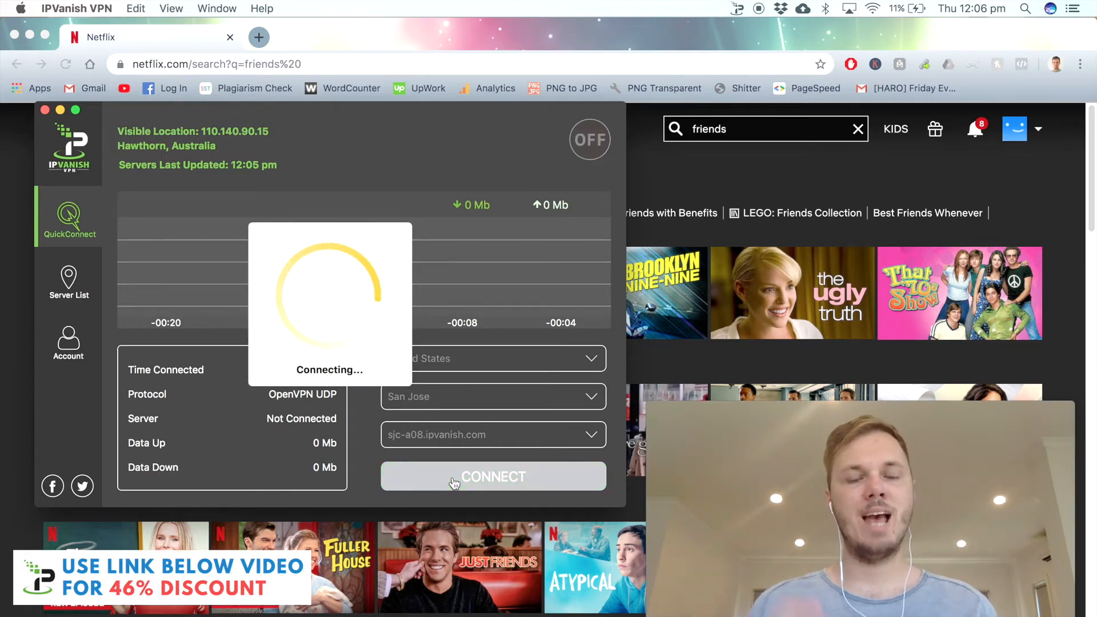
click(493, 476)
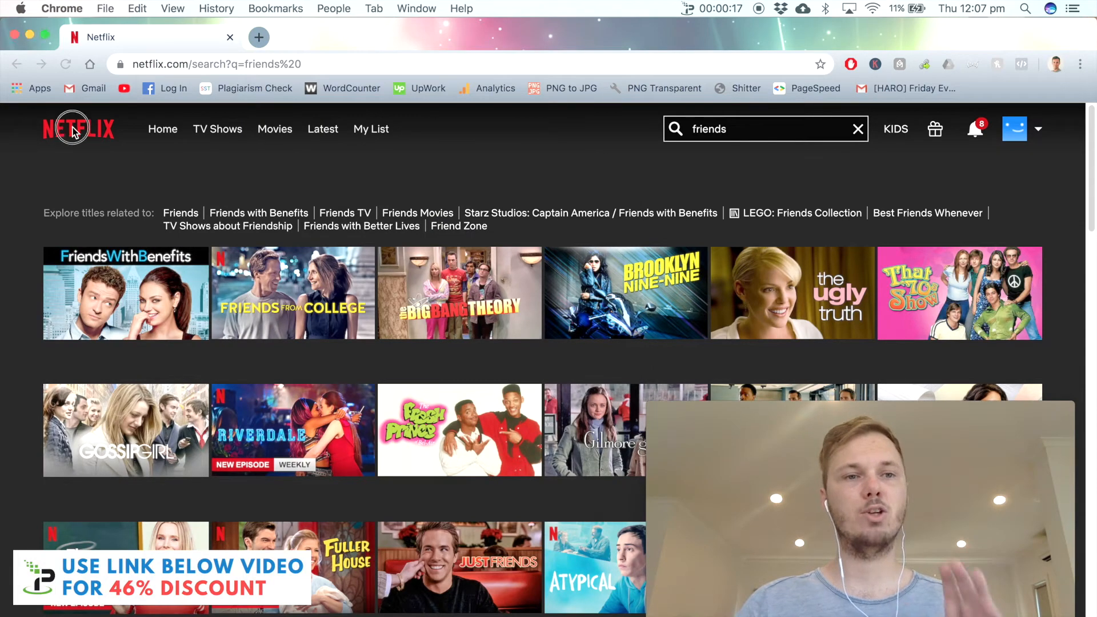
Go to the Netflix home page and reload it for the US catalog.
click(78, 129)
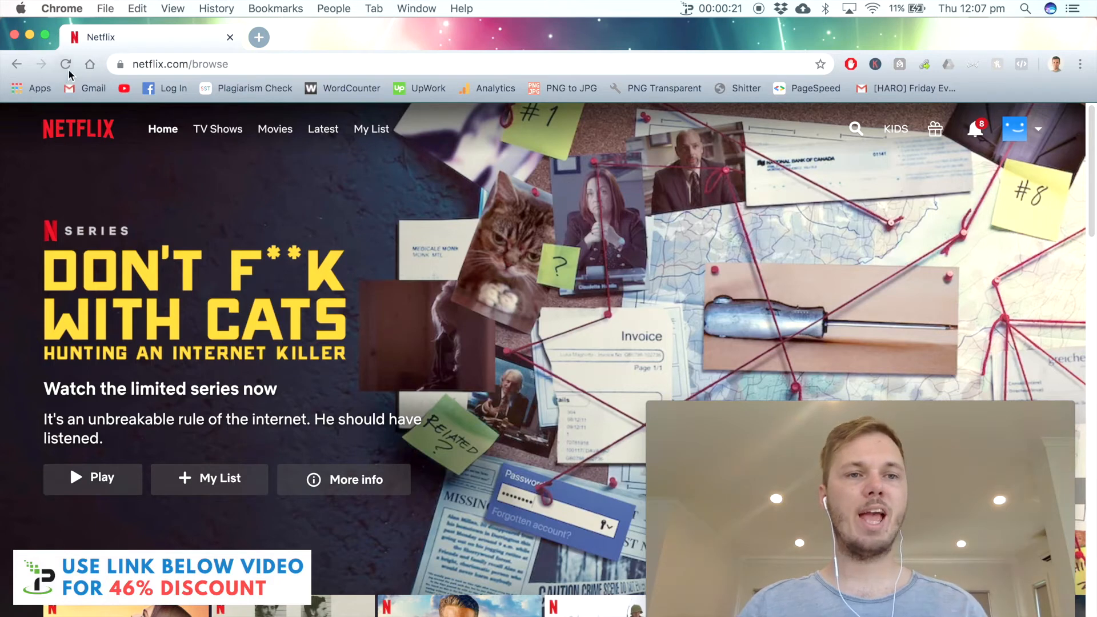
click(65, 63)
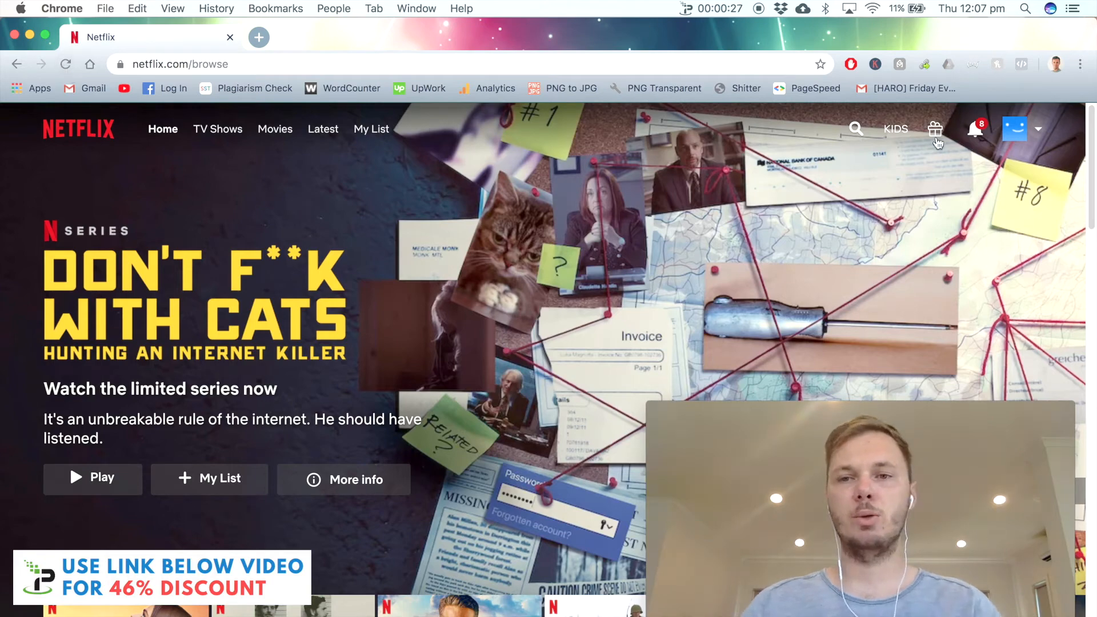
mouse_move(872, 141)
text(marvel)
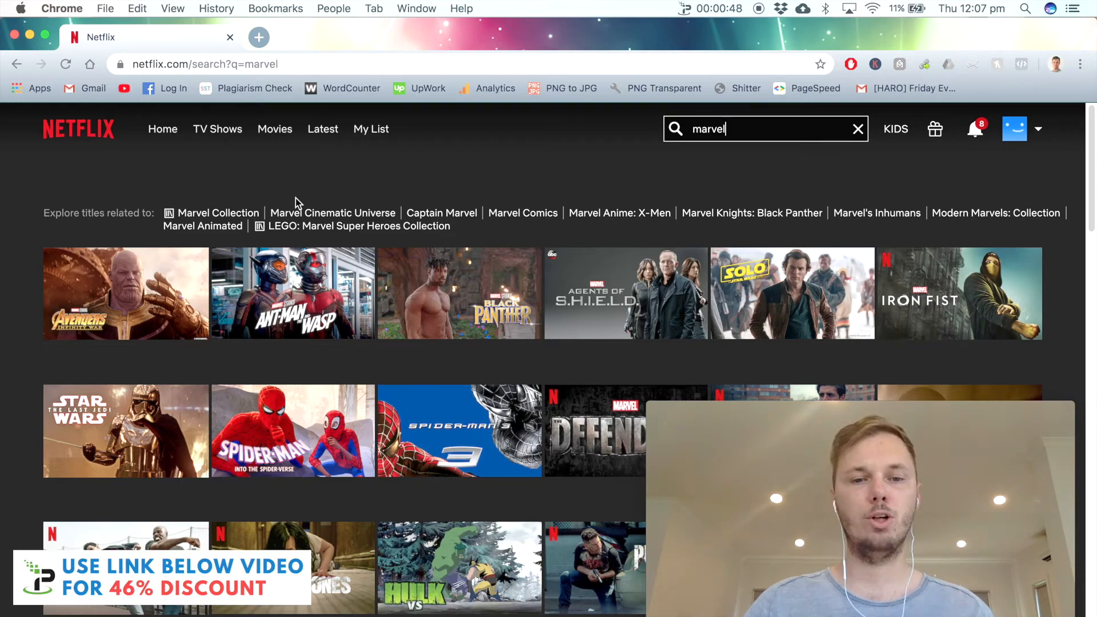
Browse the 'marvel' results and start playing Ant-Man and the Wasp.
scroll(down, 3)
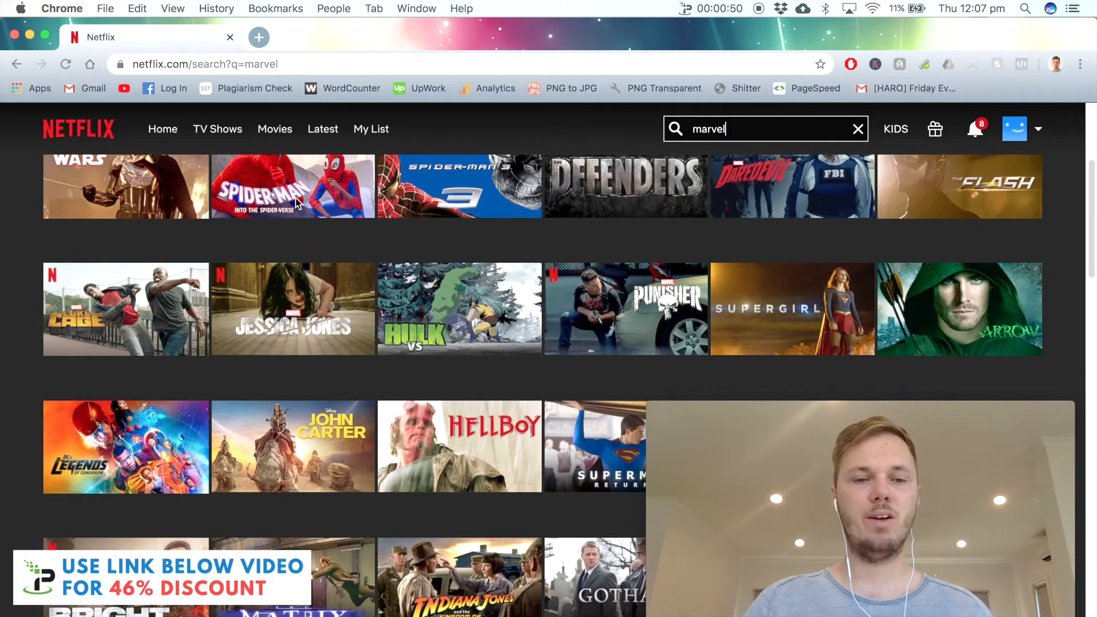
scroll(up, 3)
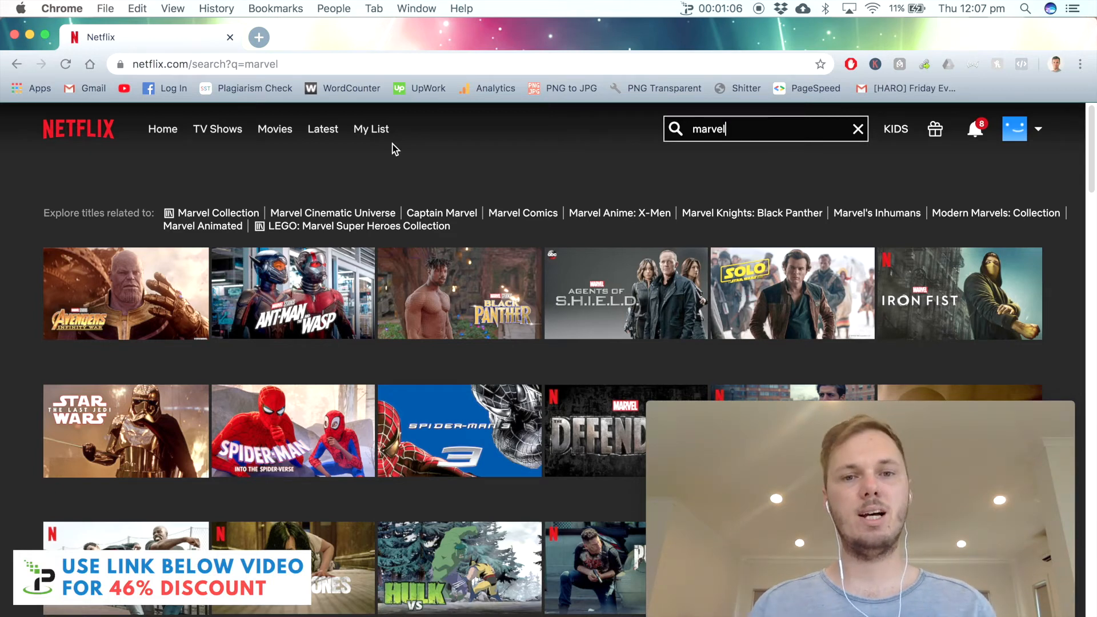
mouse_move(293, 293)
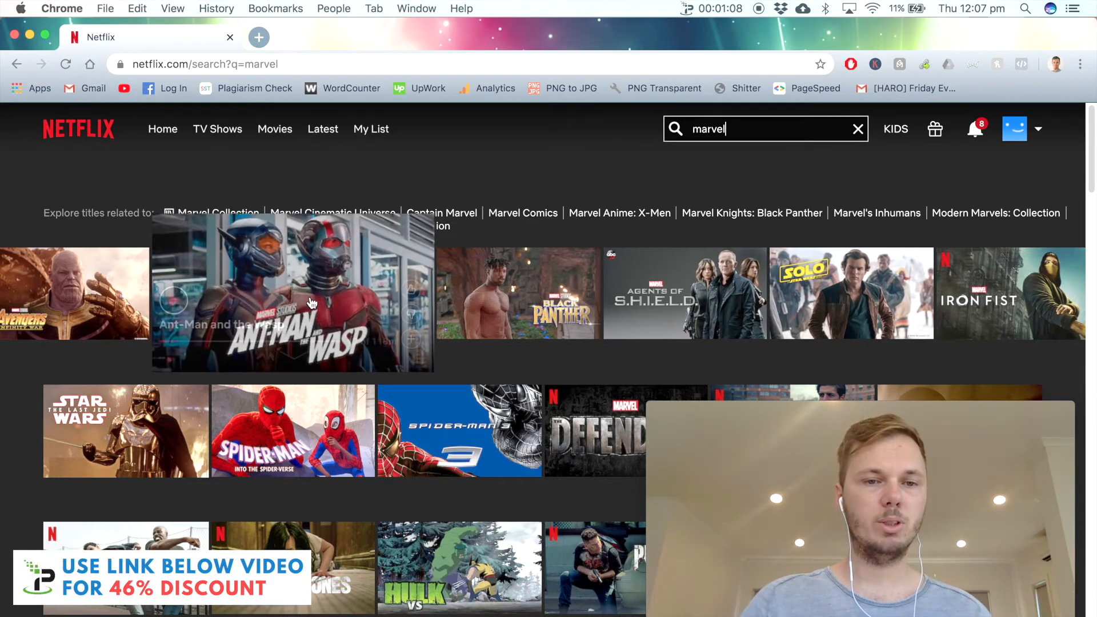
click(292, 294)
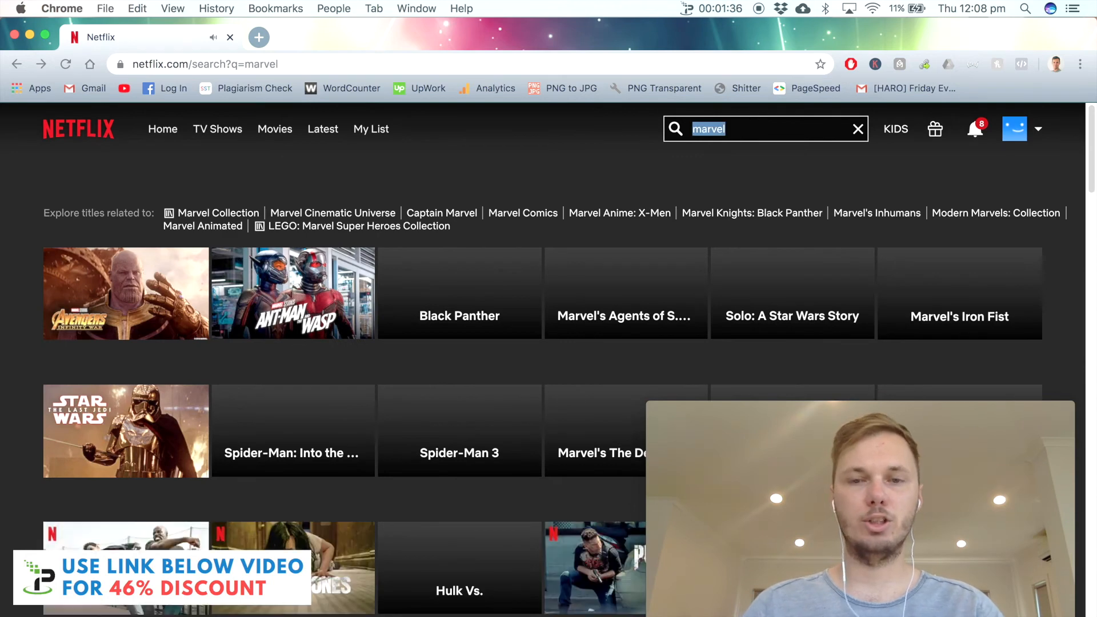
Search 'friends', play its first episode, then return to the Friends search.
text(friends)
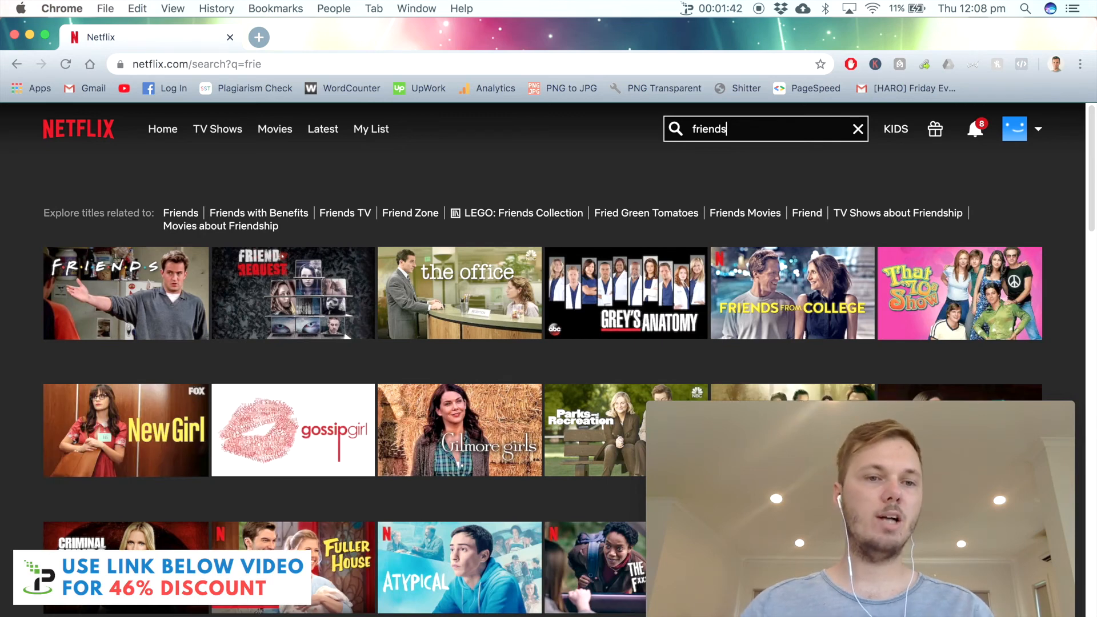
mouse_move(648, 134)
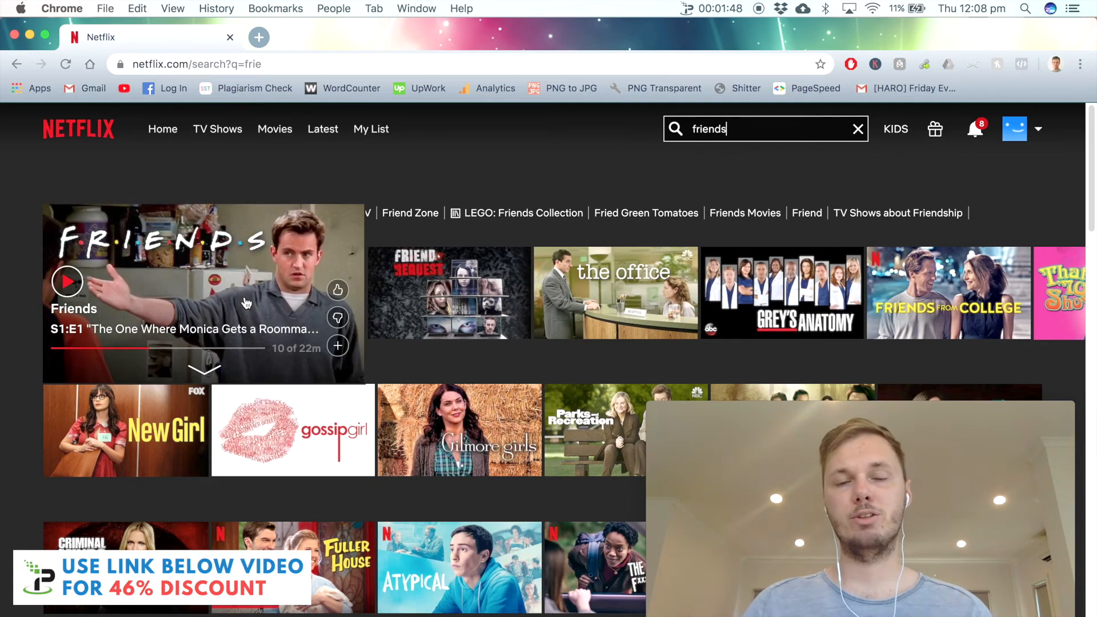
click(67, 281)
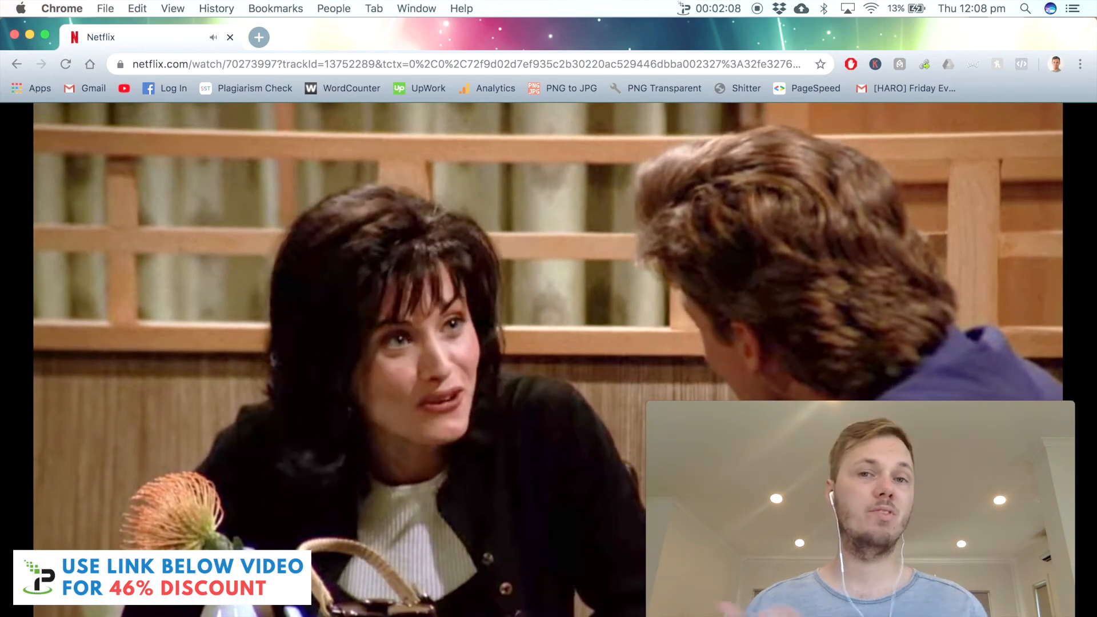
text(frie)
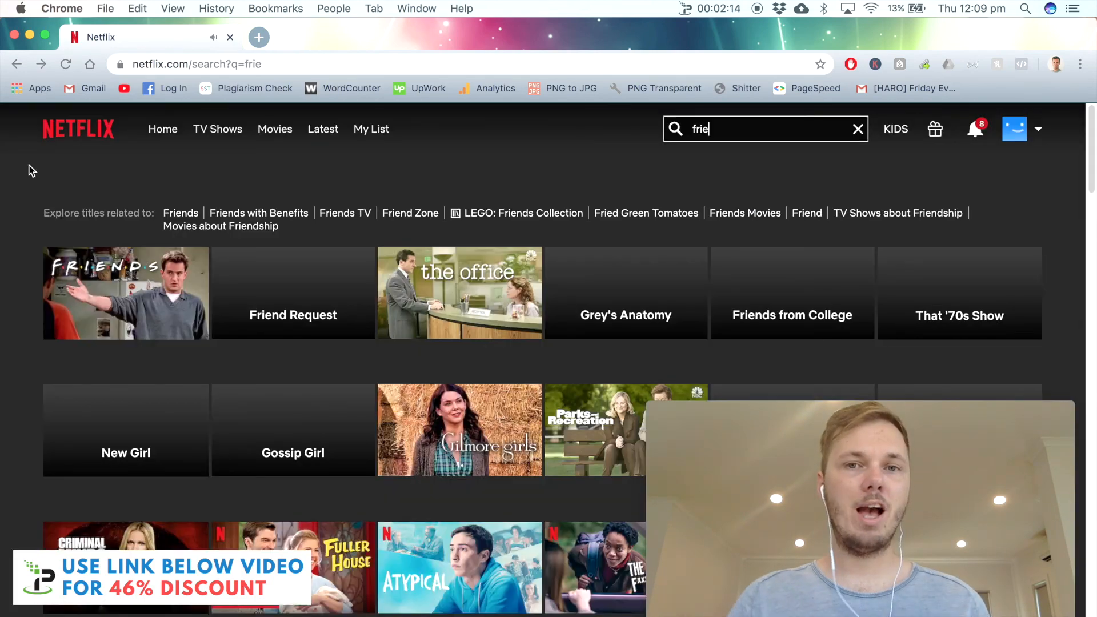